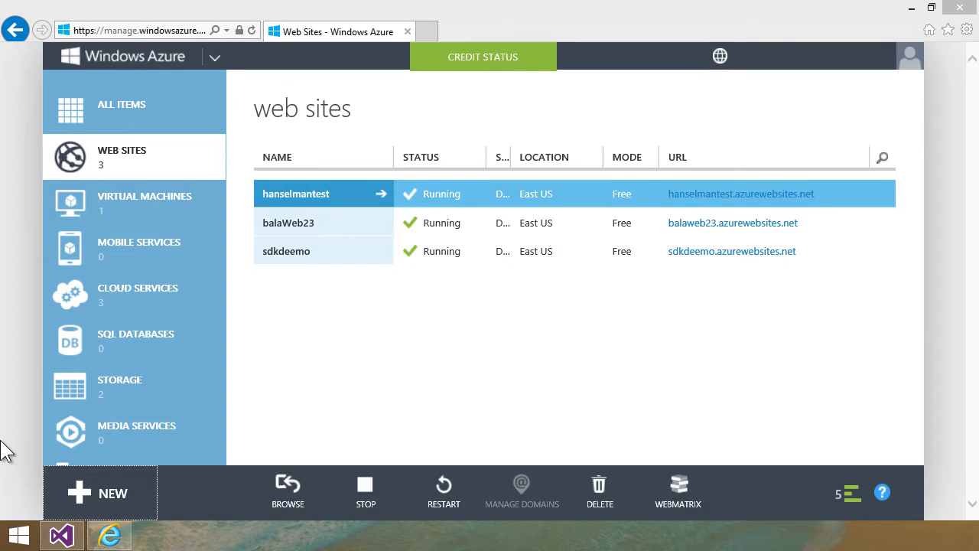
mouse_move(531, 105)
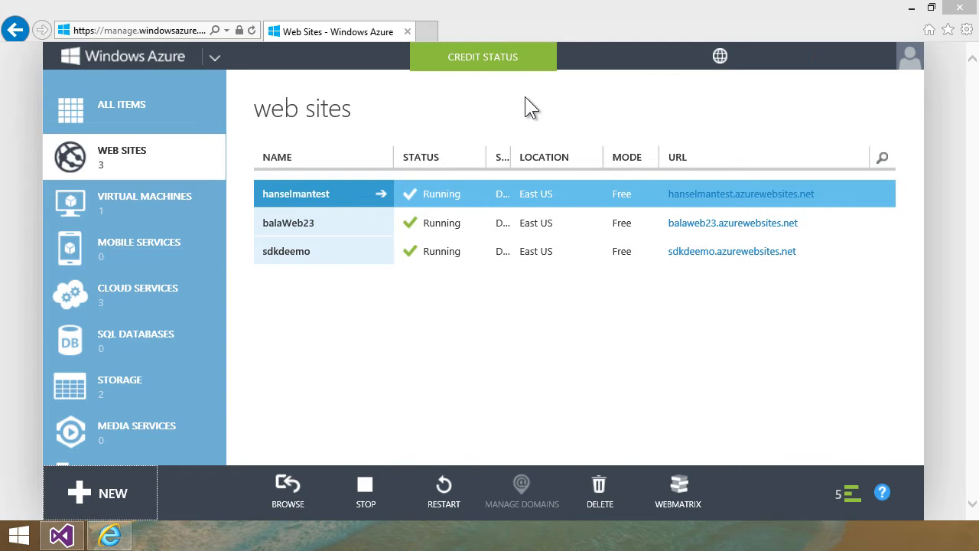
mouse_move(501, 119)
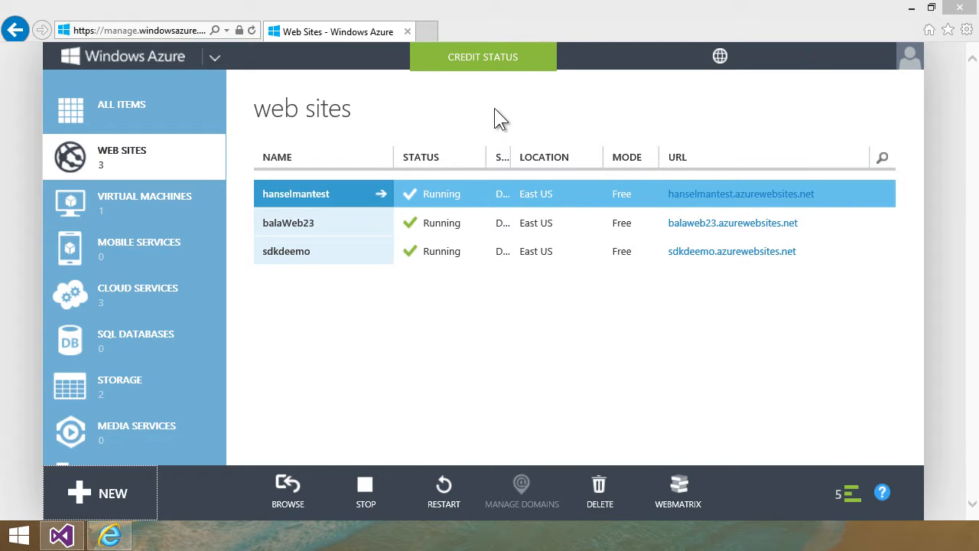
Check the free-trial credit in the Azure portal and browse the web-app gallery under New.
click(483, 55)
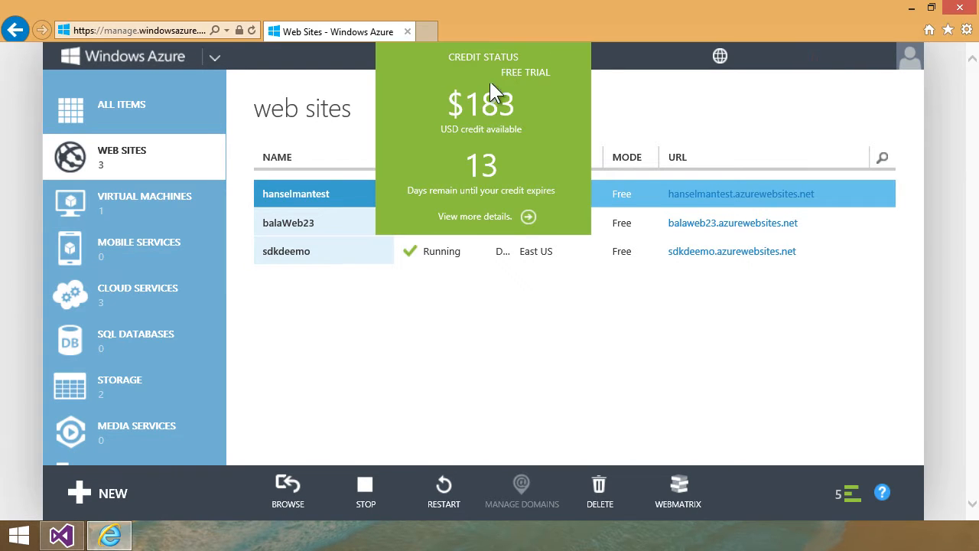
mouse_move(493, 115)
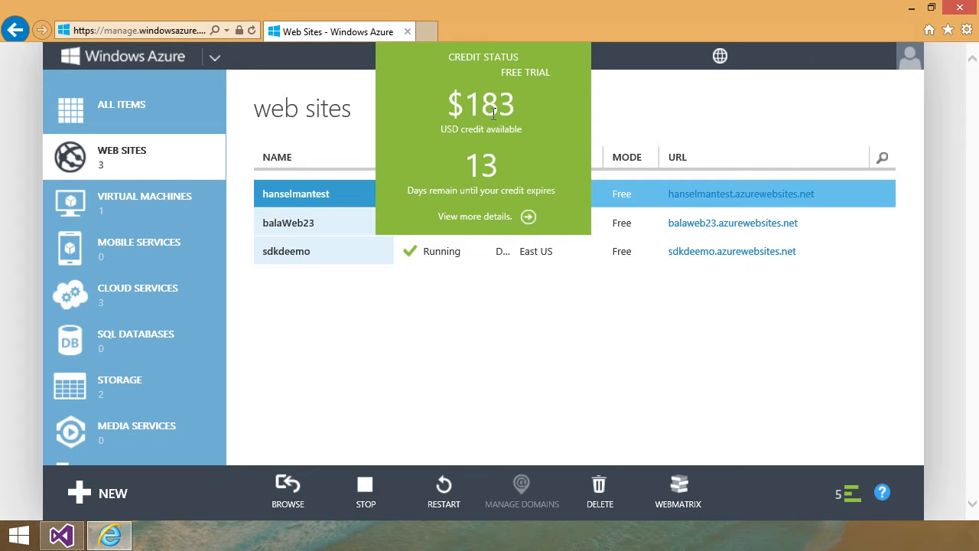
mouse_move(543, 121)
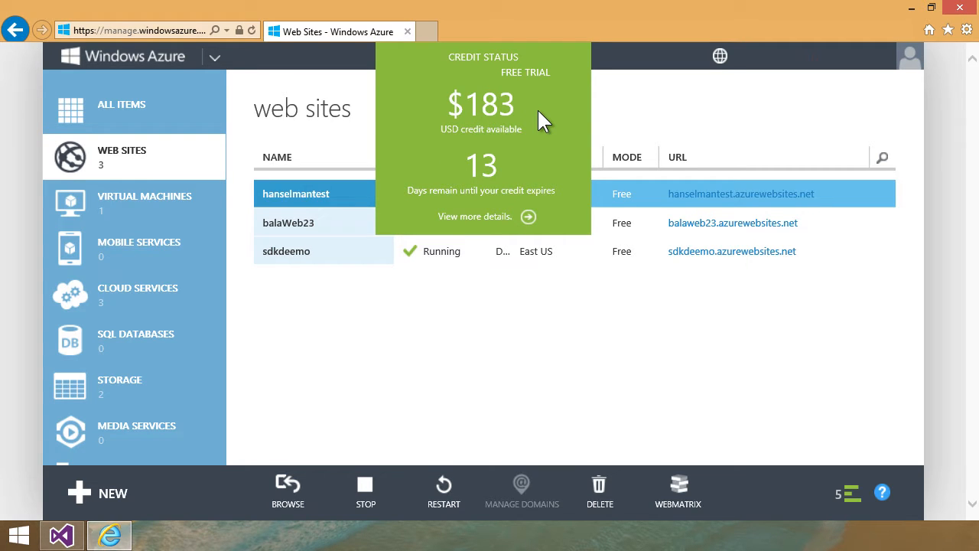
mouse_move(543, 140)
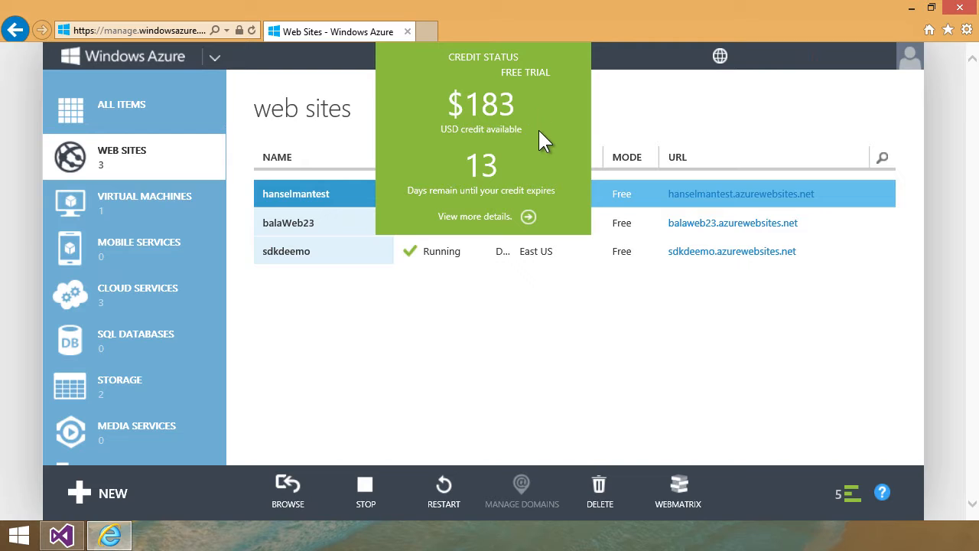
mouse_move(441, 333)
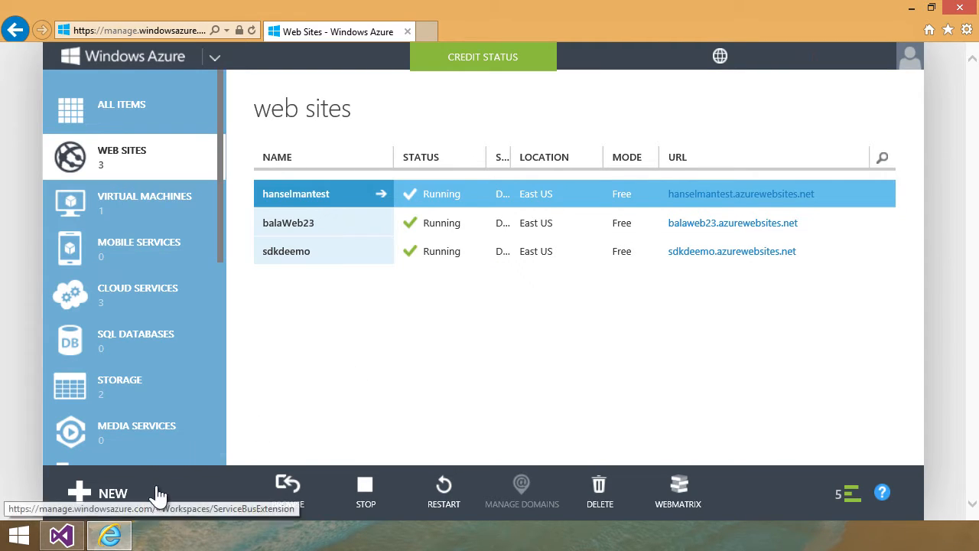
click(98, 492)
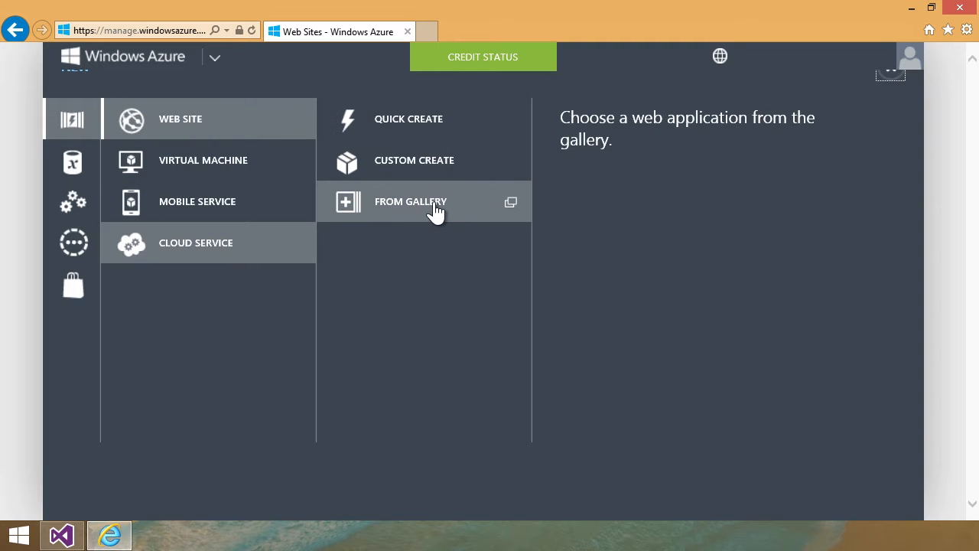
click(410, 202)
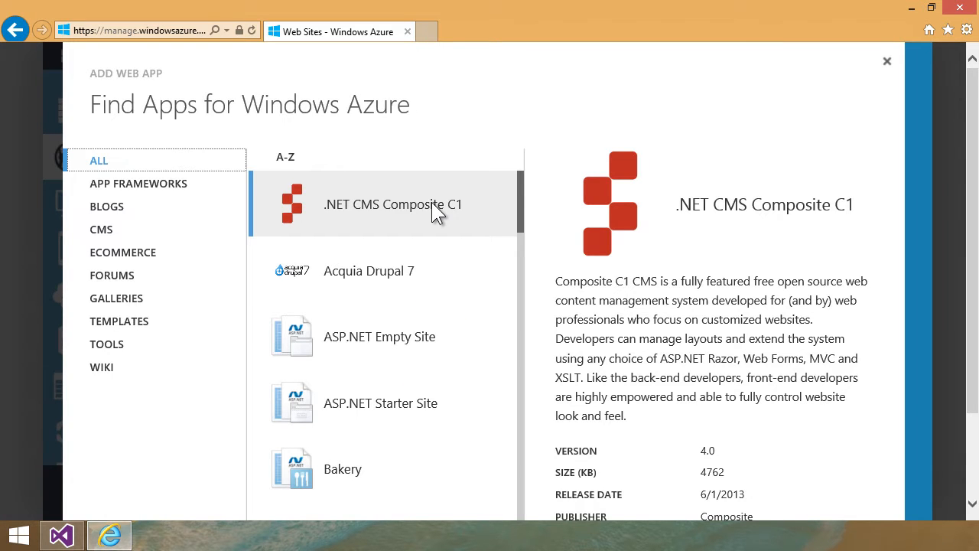
mouse_move(887, 61)
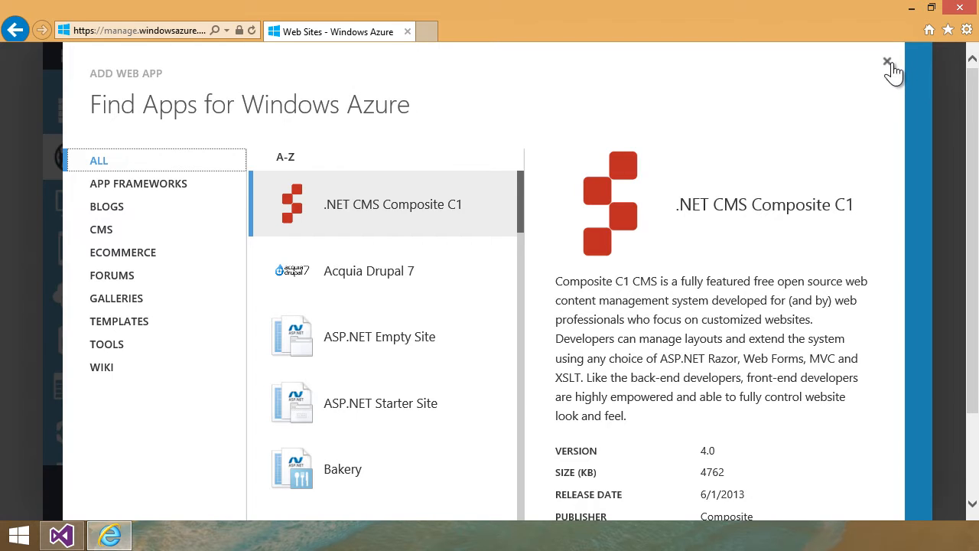
click(887, 61)
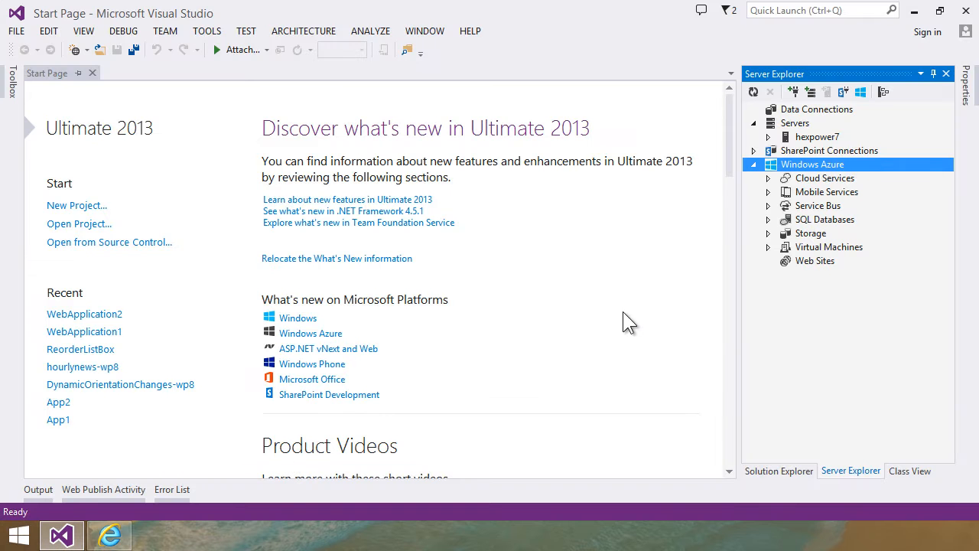
mouse_move(803, 180)
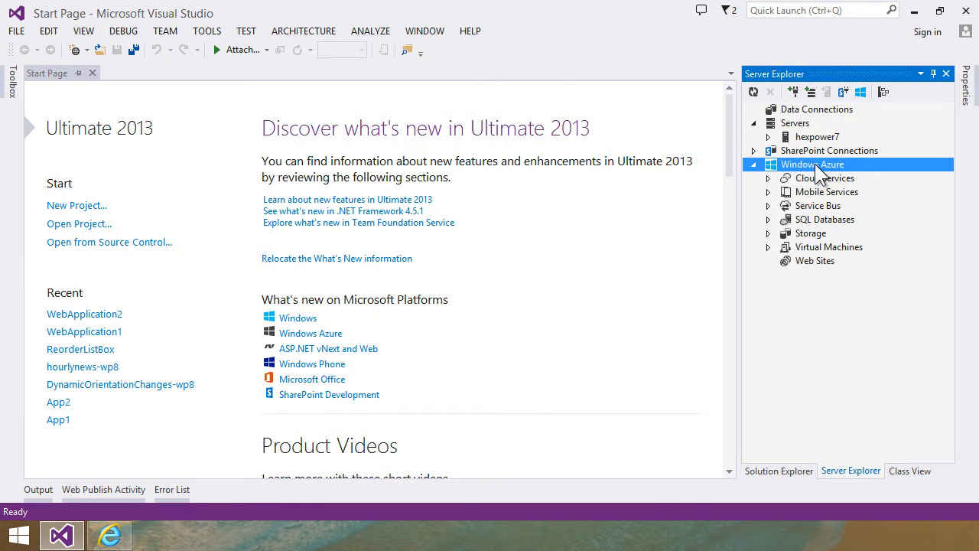
Bring up the Windows Azure connection's actions in Server Explorer to refresh its web sites.
right_click(812, 164)
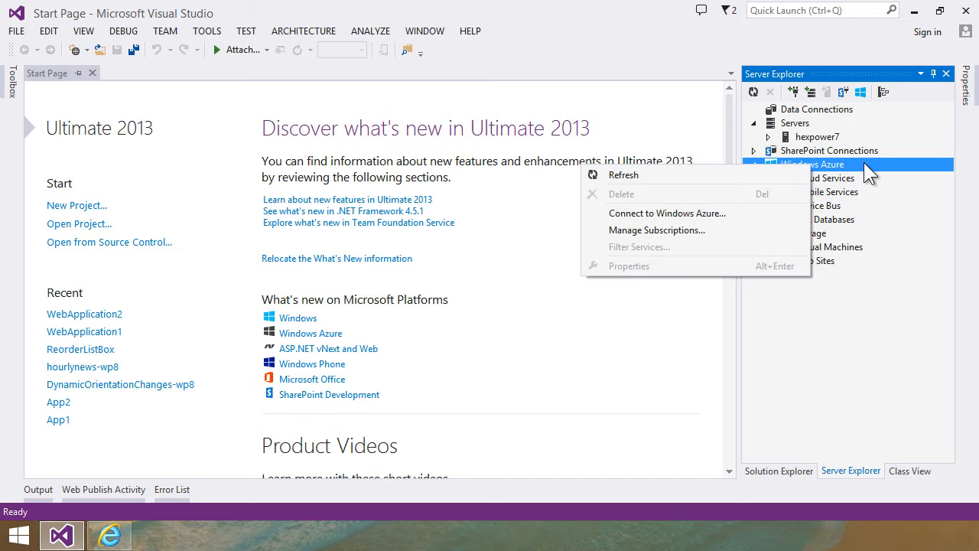
mouse_move(667, 212)
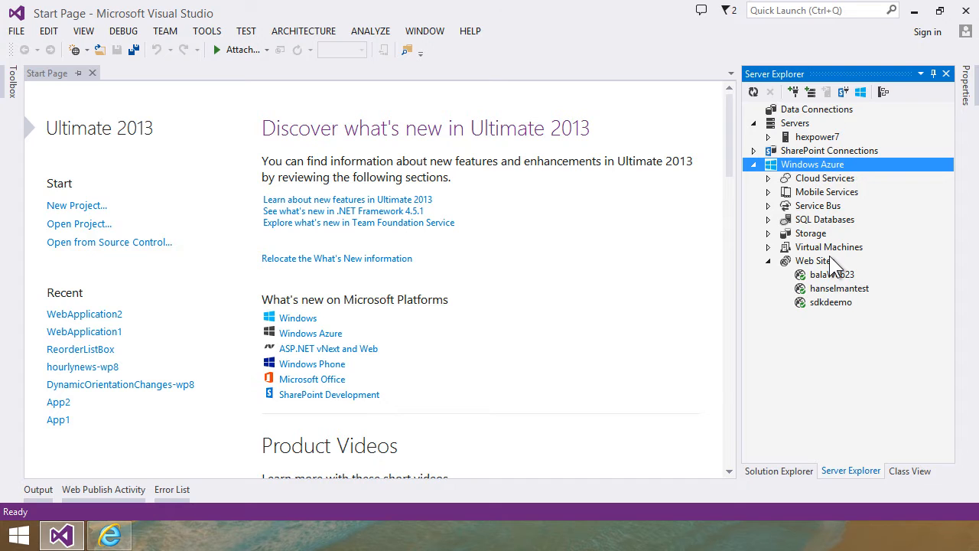
mouse_move(722, 257)
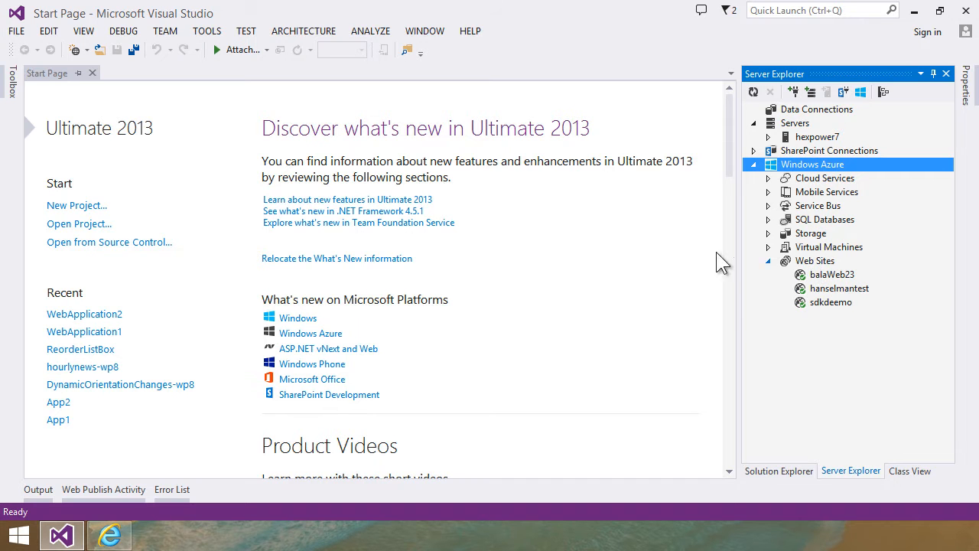
Create WebApplication3 as an ASP.NET MVC web application with Web API references included.
click(76, 205)
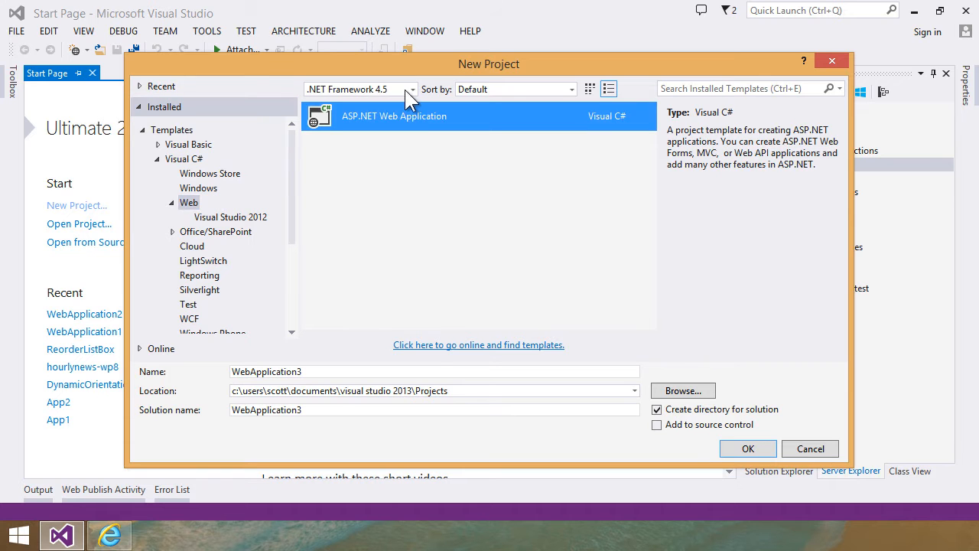
click(746, 449)
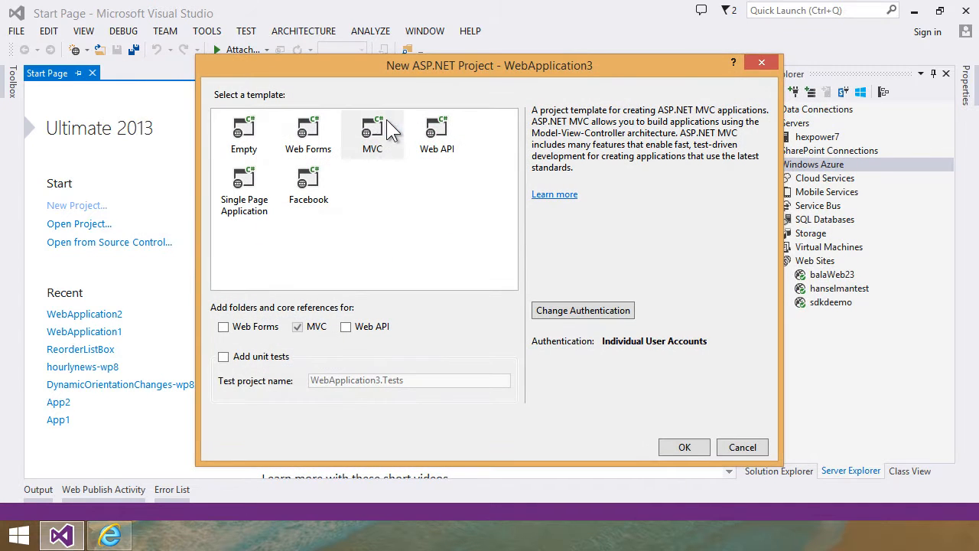
click(374, 135)
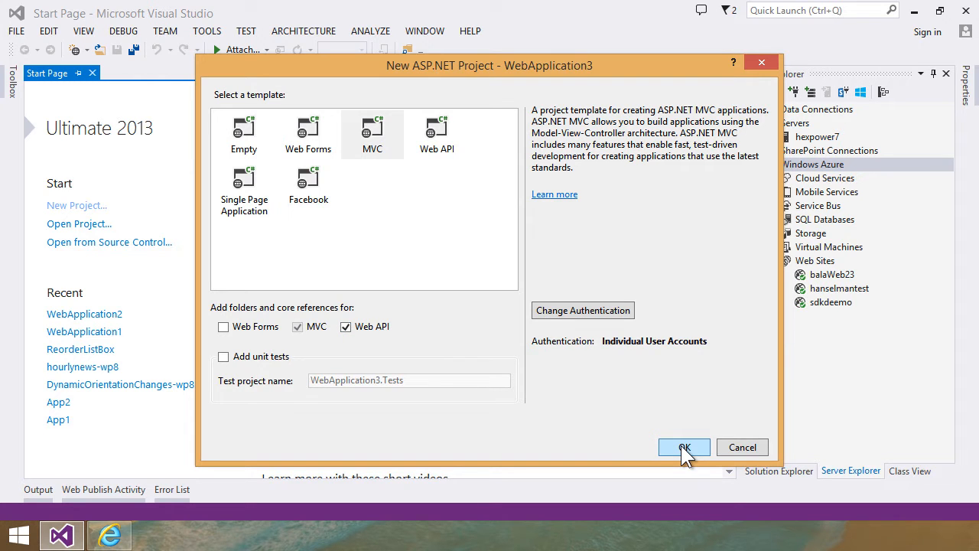
click(682, 447)
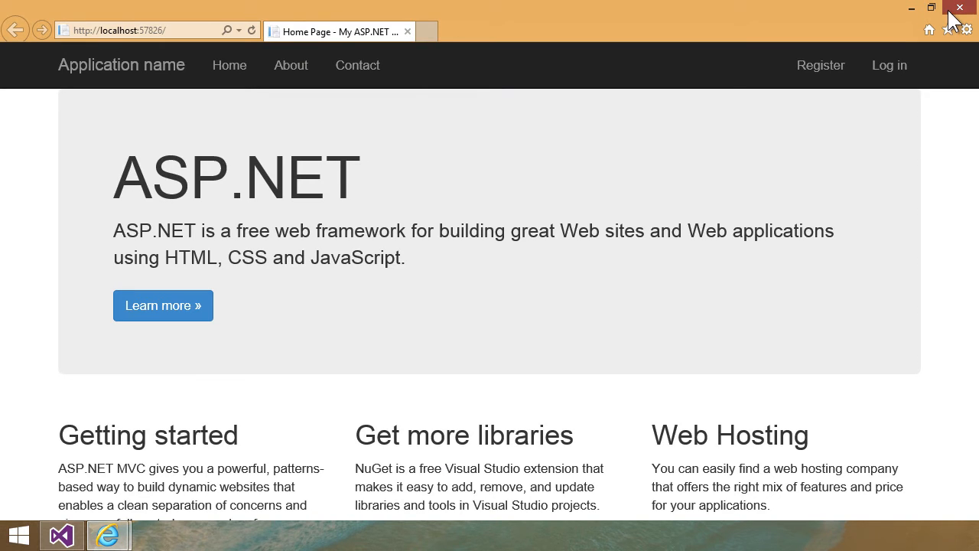
Close the Internet Explorer window showing the locally running home page.
click(61, 536)
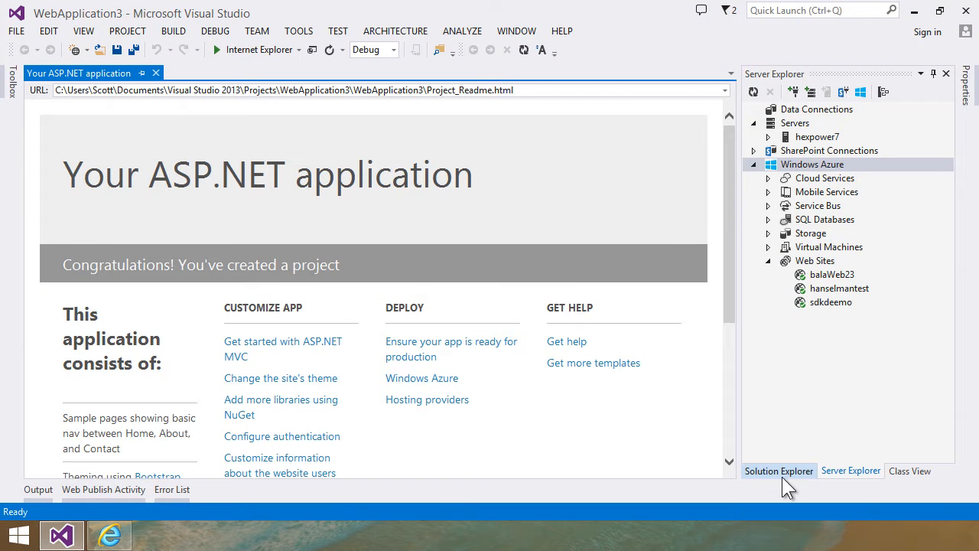
Add Trace.WriteLine("hey it's me") to HomeController's Index action in HomeController.cs.
click(779, 472)
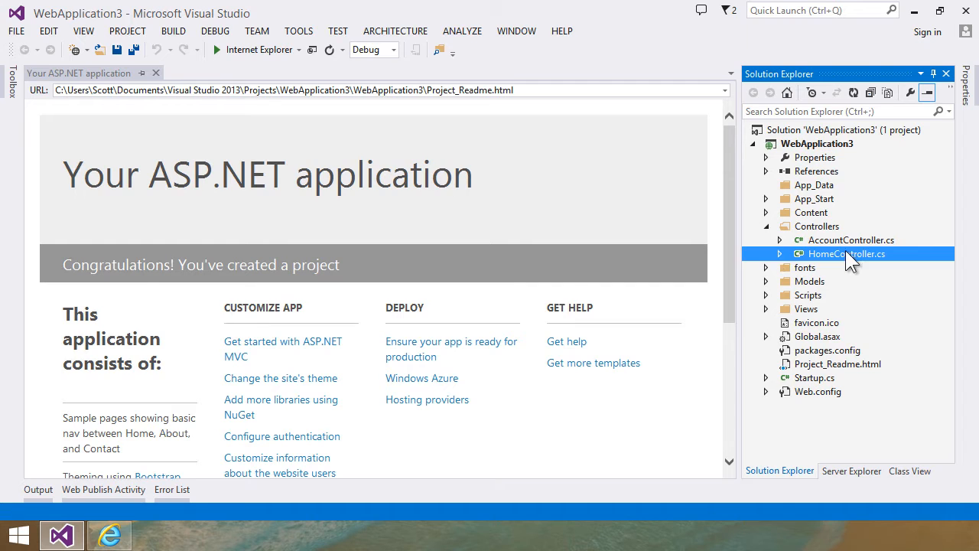
double_click(848, 254)
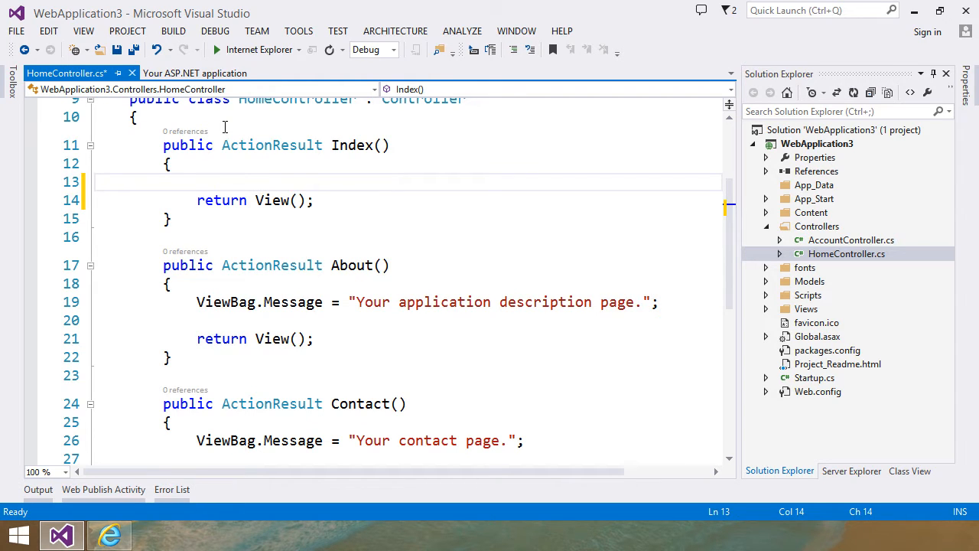
text(Trace)
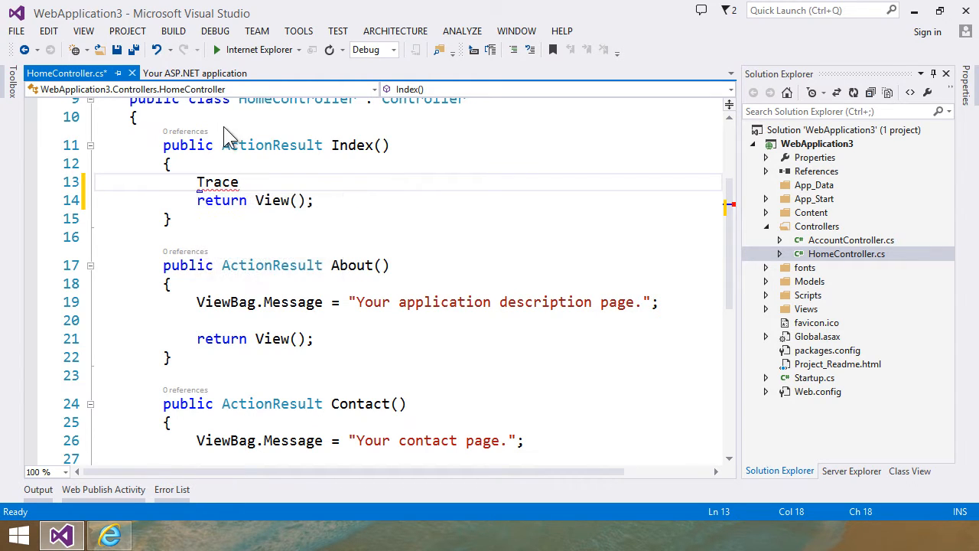
text(.WriteLine(")
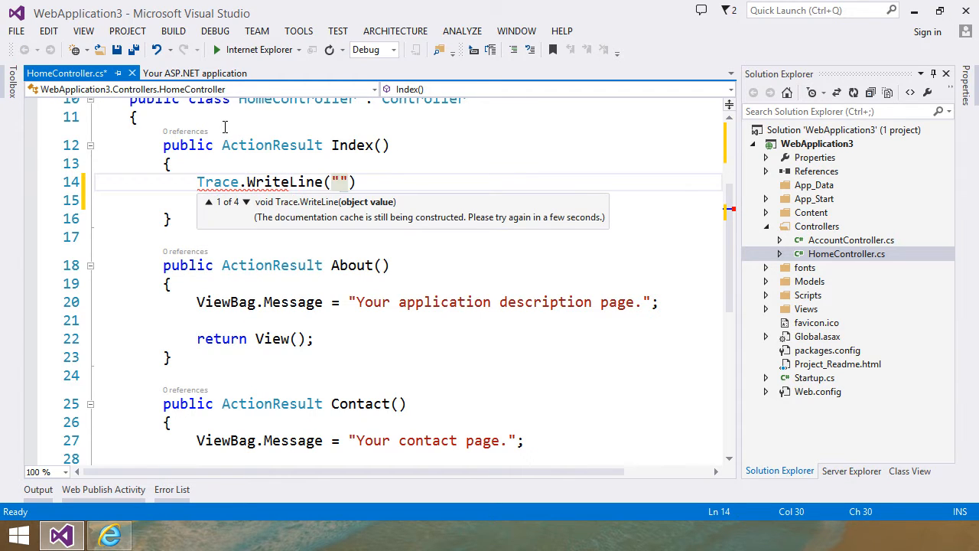
text(hey it's me)
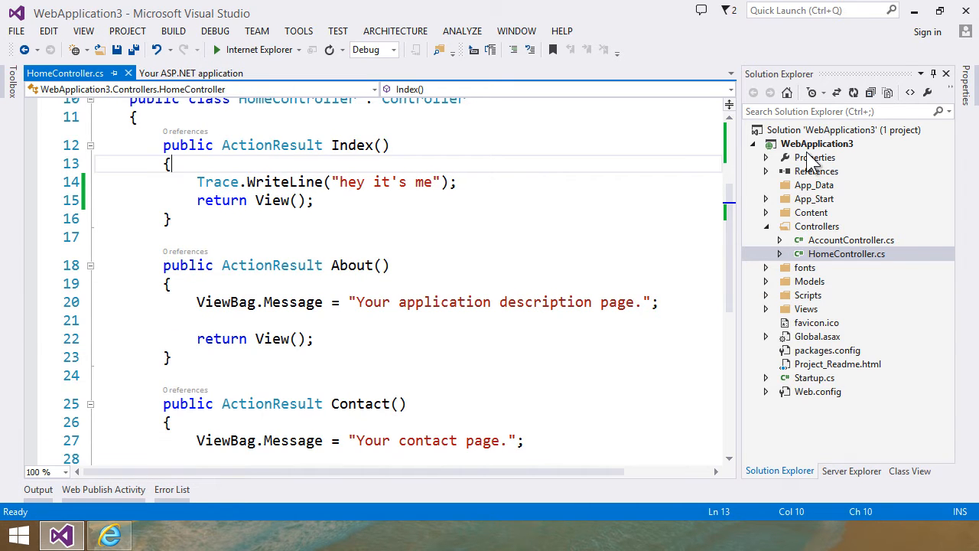
Start publishing WebApplication3 and choose to create a new Azure site for the import.
right_click(817, 143)
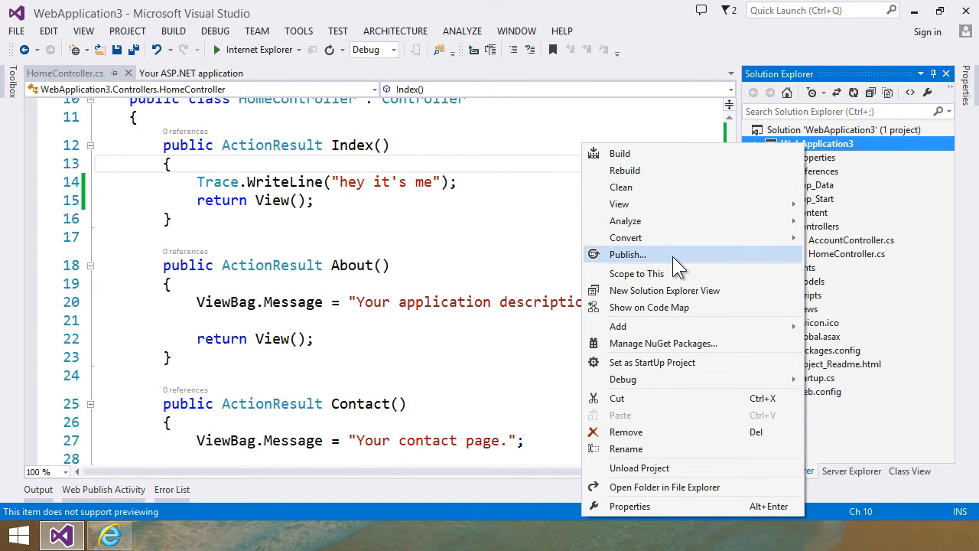
click(627, 254)
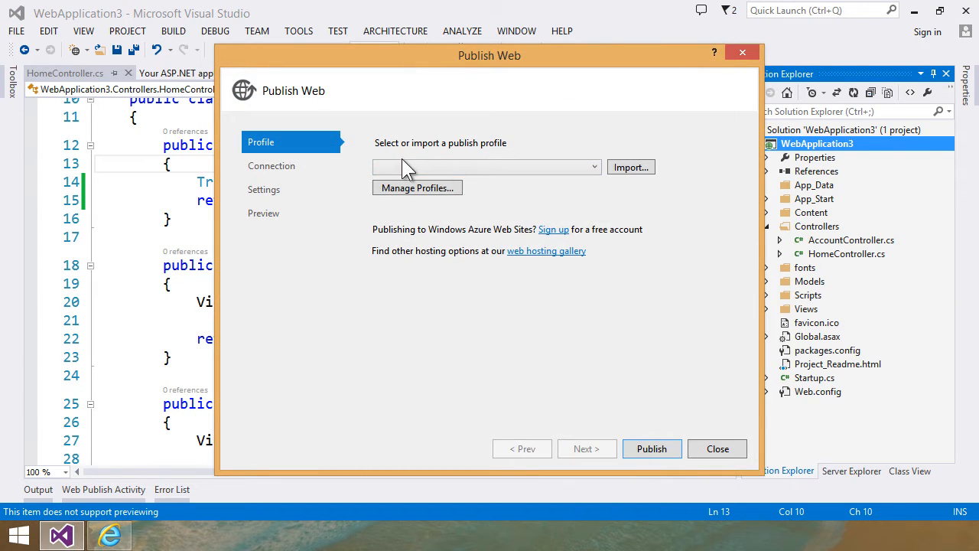
mouse_move(457, 190)
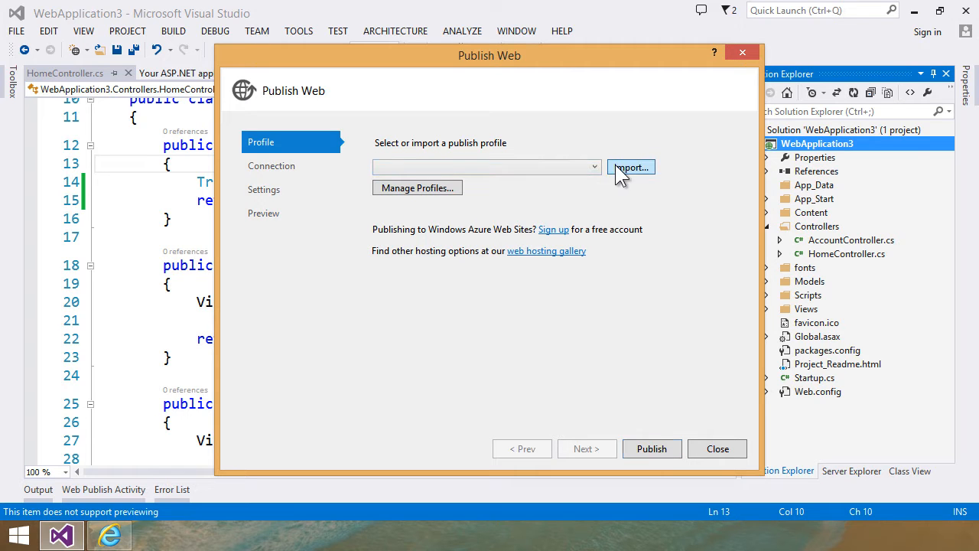
click(631, 166)
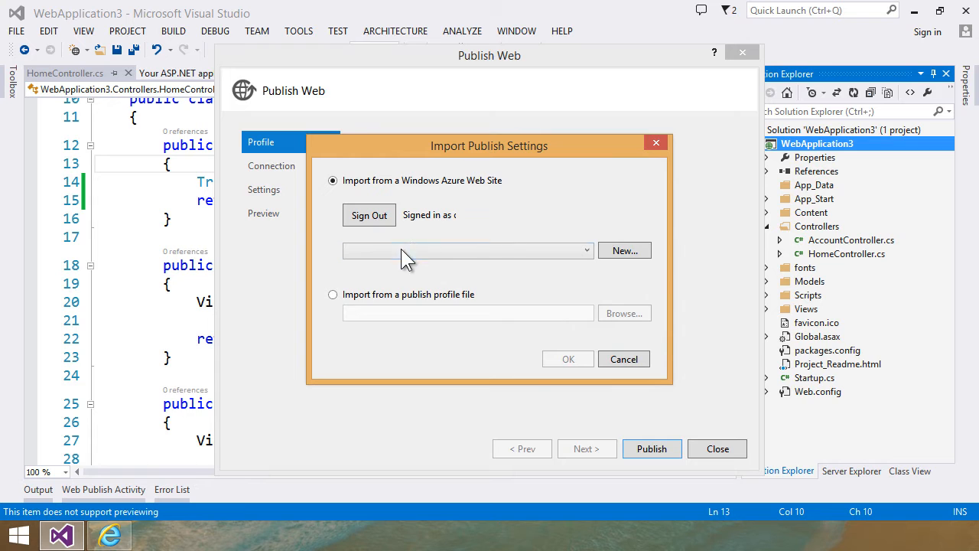
click(586, 251)
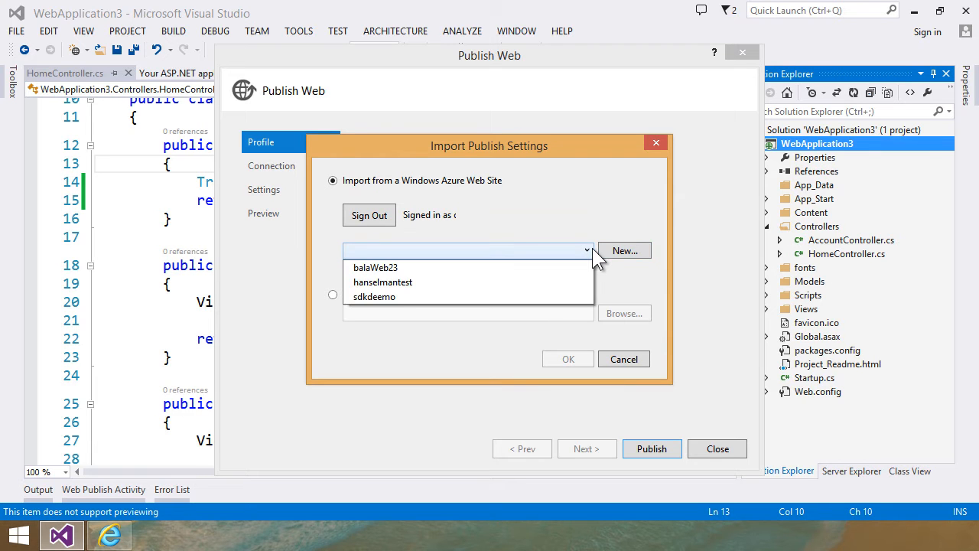
click(624, 251)
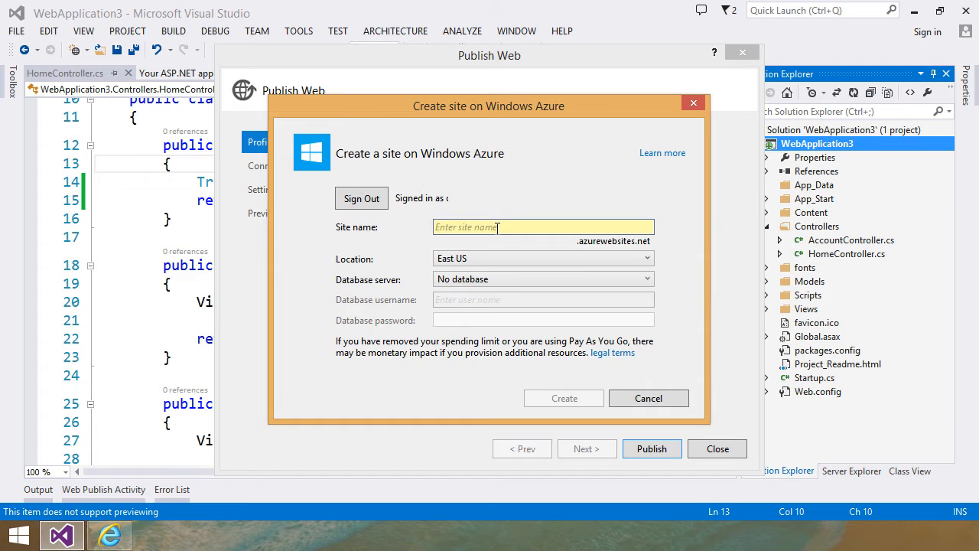
Create mysupersite in West US with no database, import its publish settings and publish to it.
text(mysupersite)
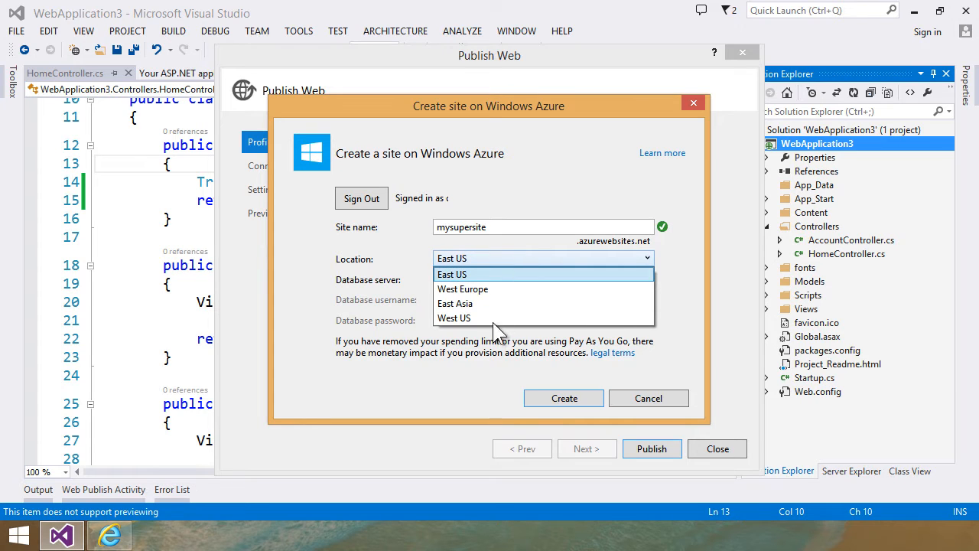
click(453, 317)
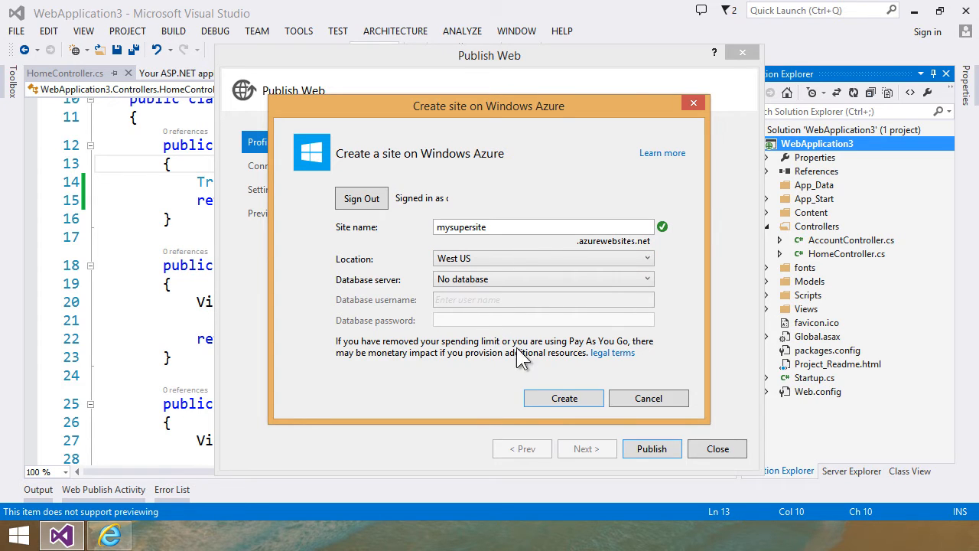
click(563, 398)
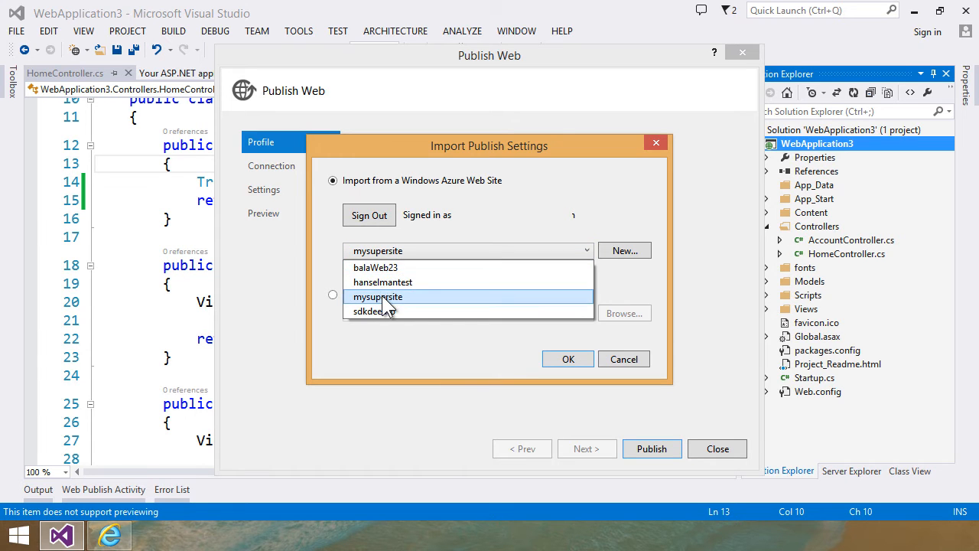
click(568, 358)
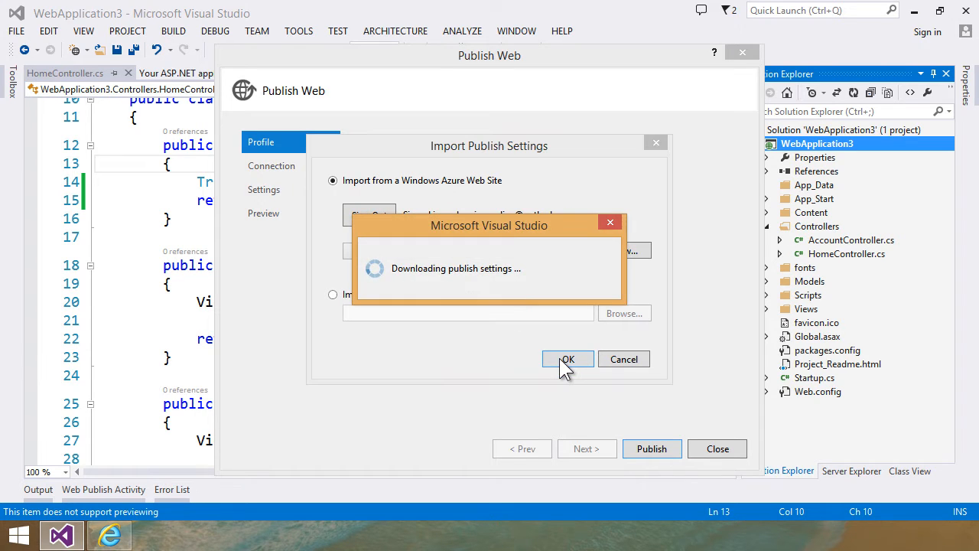
click(567, 358)
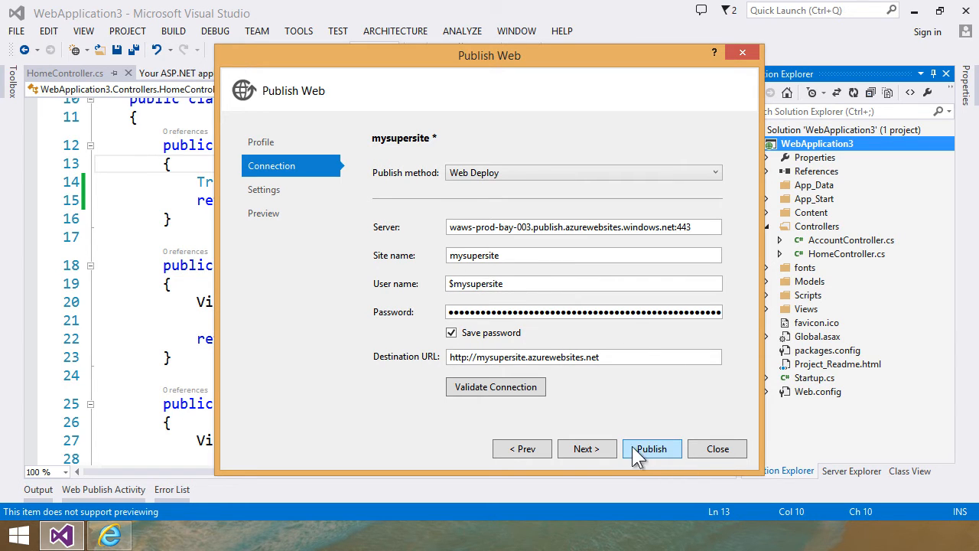
click(651, 448)
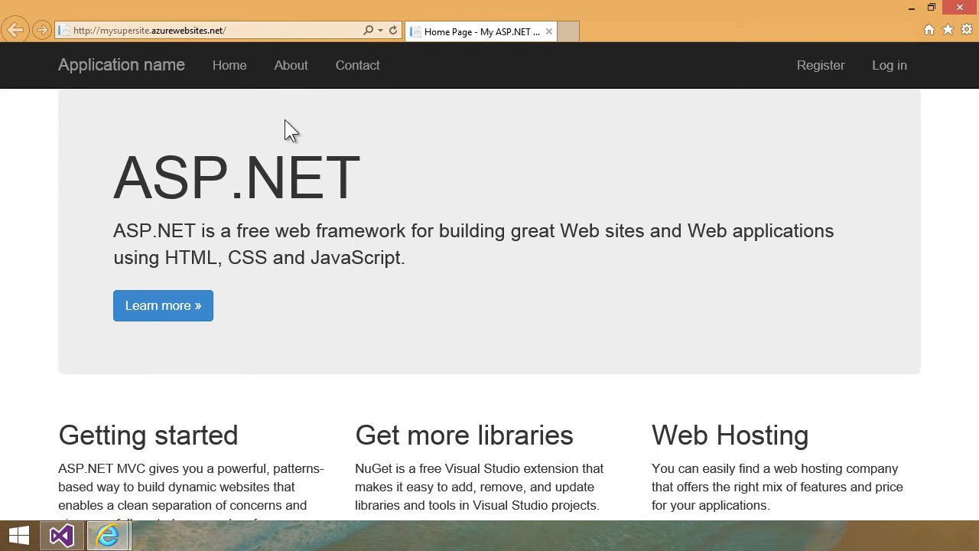
mouse_move(108, 534)
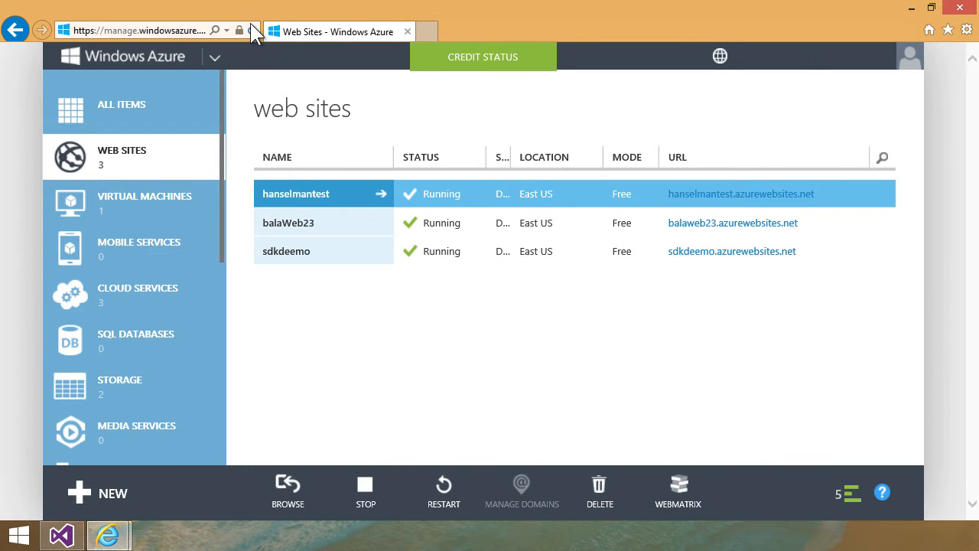
Show mysupersite's dashboard with its CPU and data usage charts in the Azure portal.
click(252, 31)
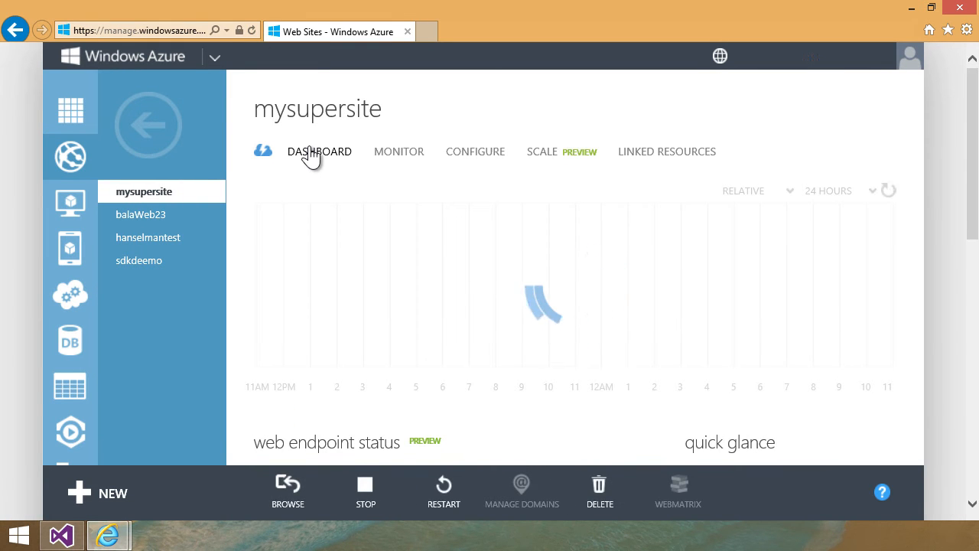
mouse_move(559, 335)
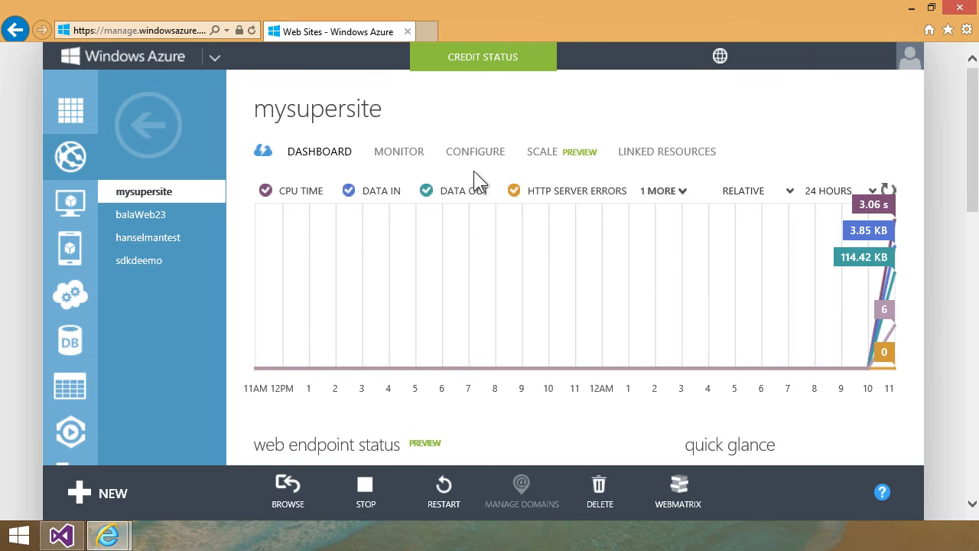
mouse_move(572, 291)
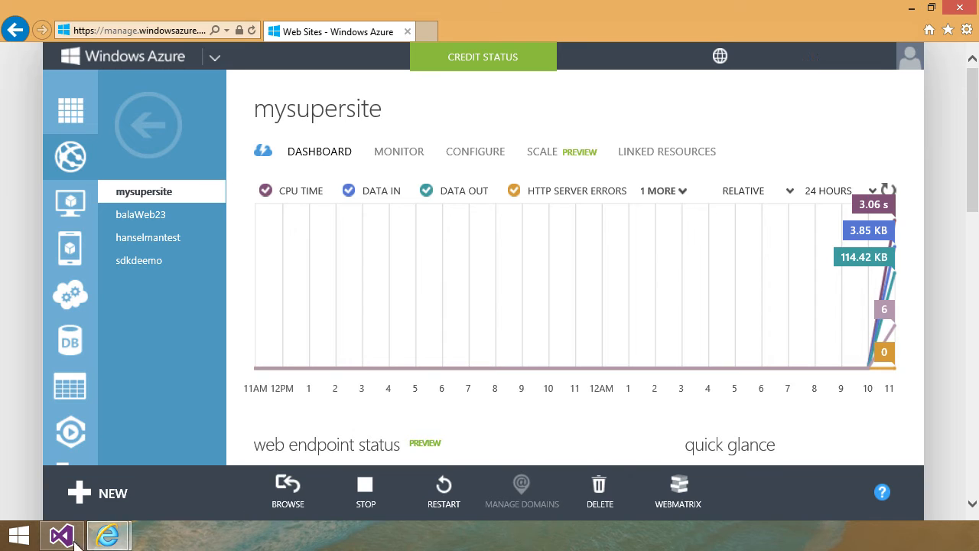
Refresh Server Explorer's Web Sites so mysupersite appears and view its settings.
click(61, 536)
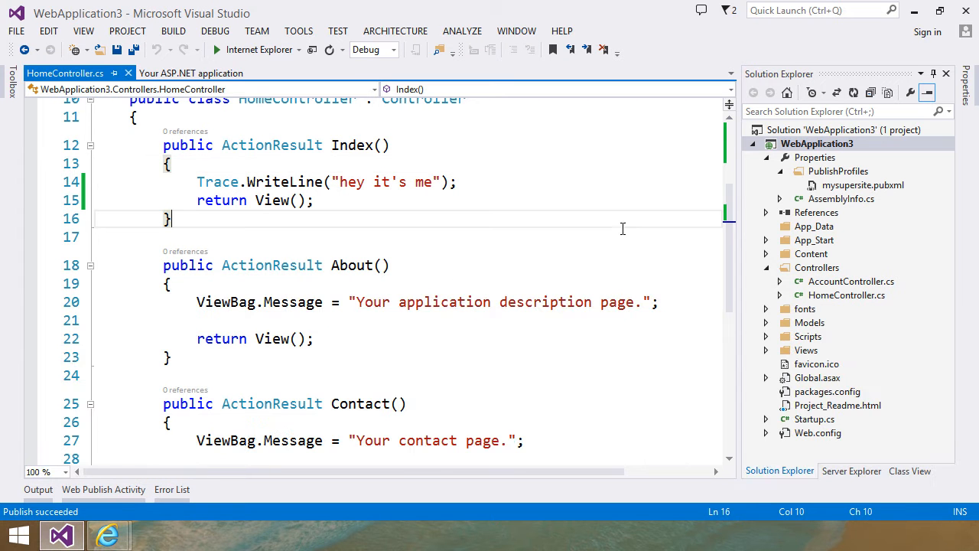
click(850, 472)
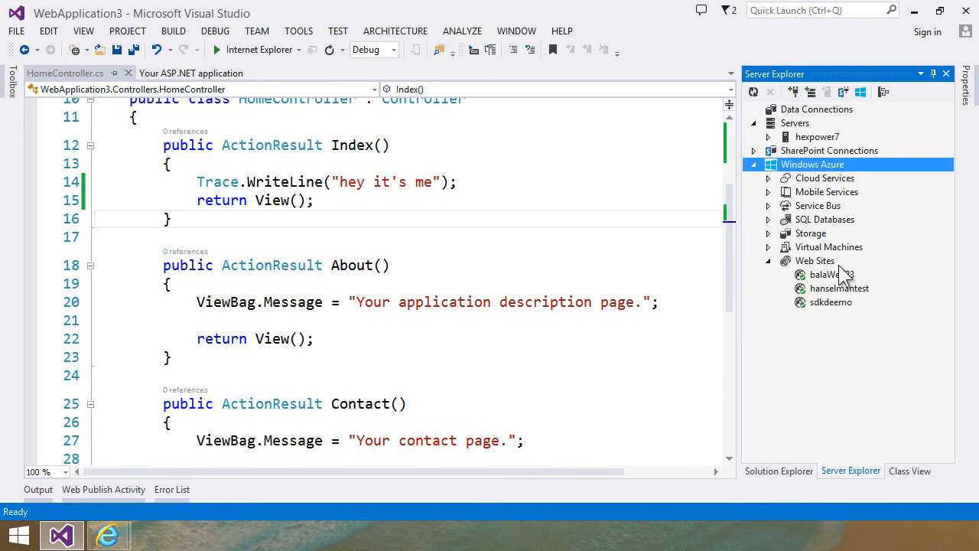
right_click(814, 260)
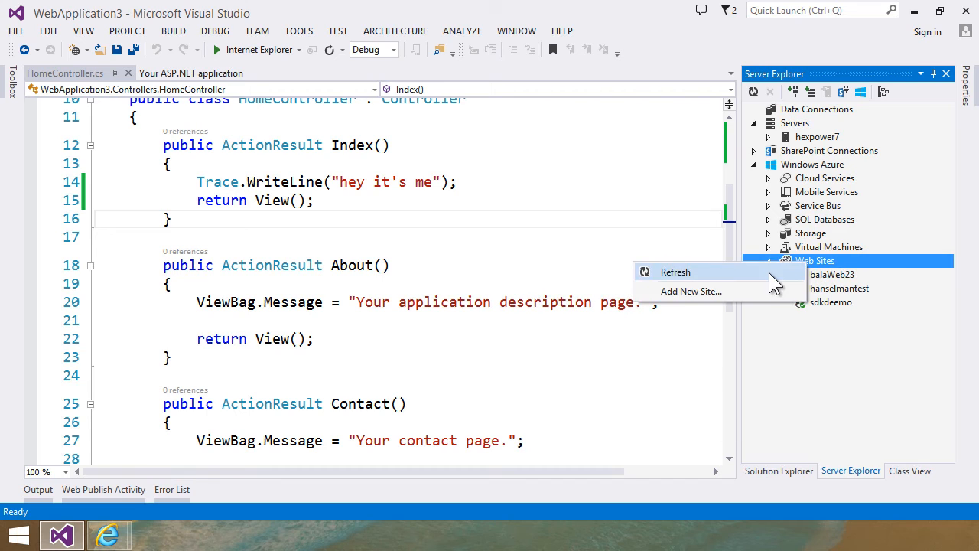
click(675, 272)
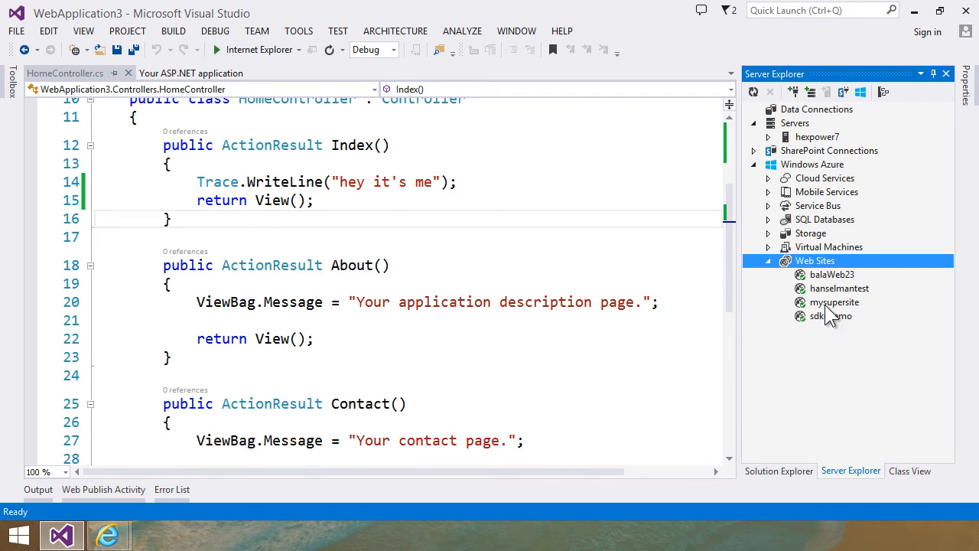
right_click(833, 302)
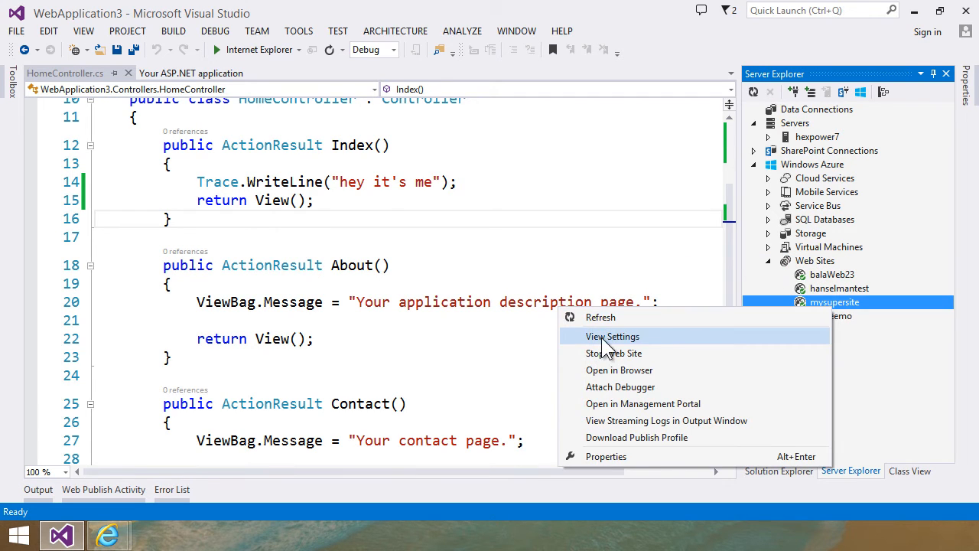
click(612, 336)
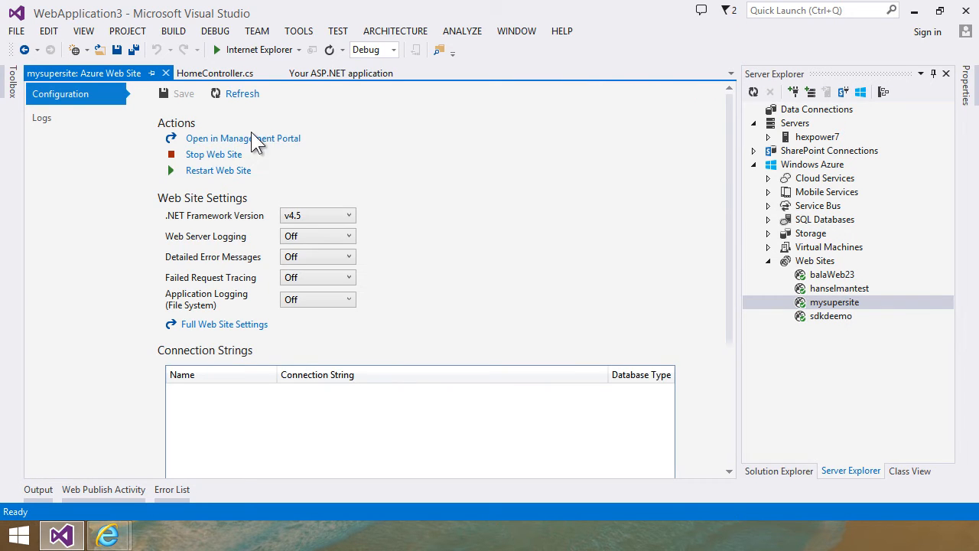
mouse_move(242, 138)
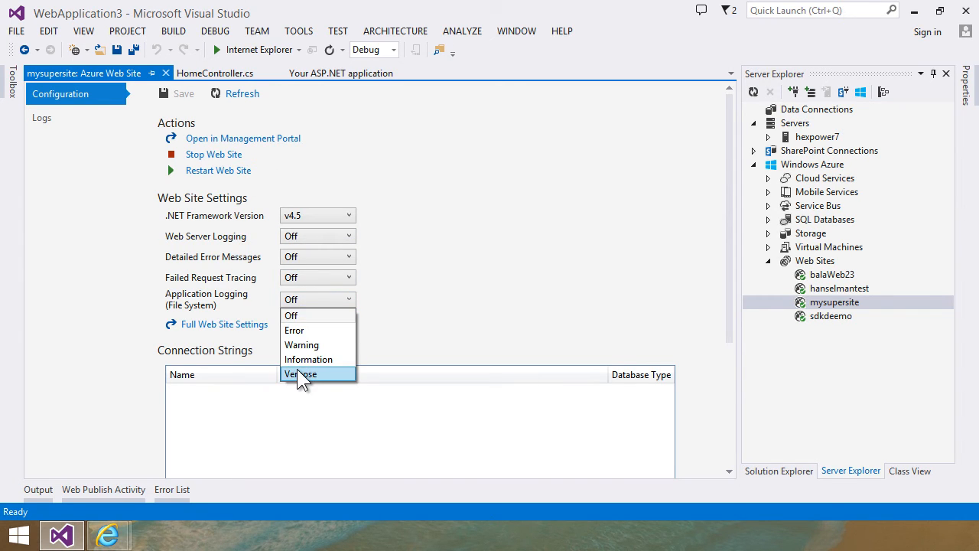
Set Application Logging (File System) to Verbose, save, and return to HomeController.cs.
click(299, 373)
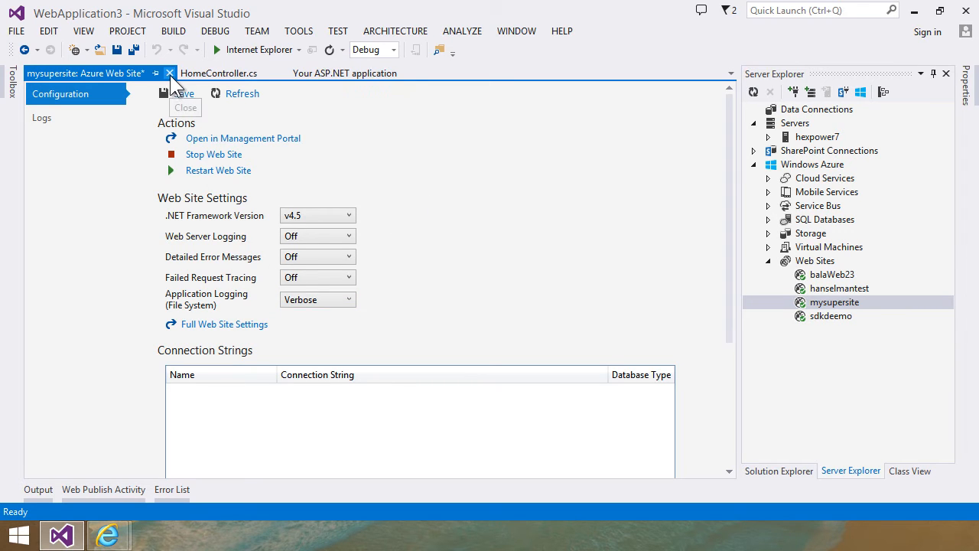
click(162, 93)
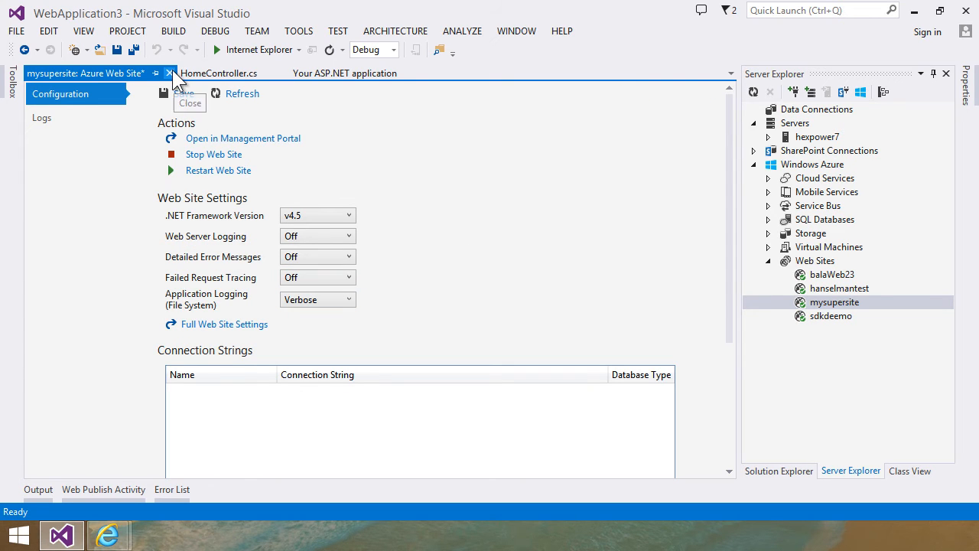
click(169, 73)
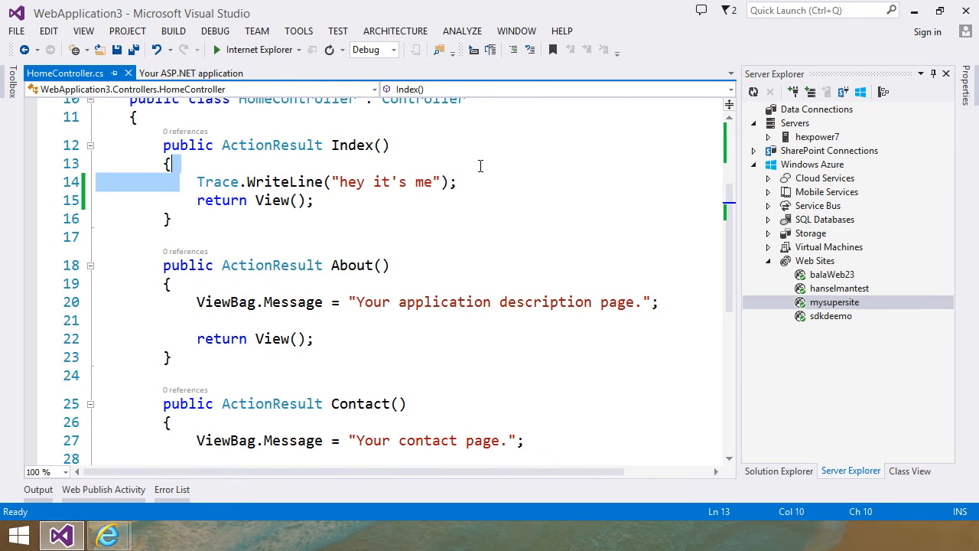
View mysupersite's streaming logs in the Output window.
right_click(834, 301)
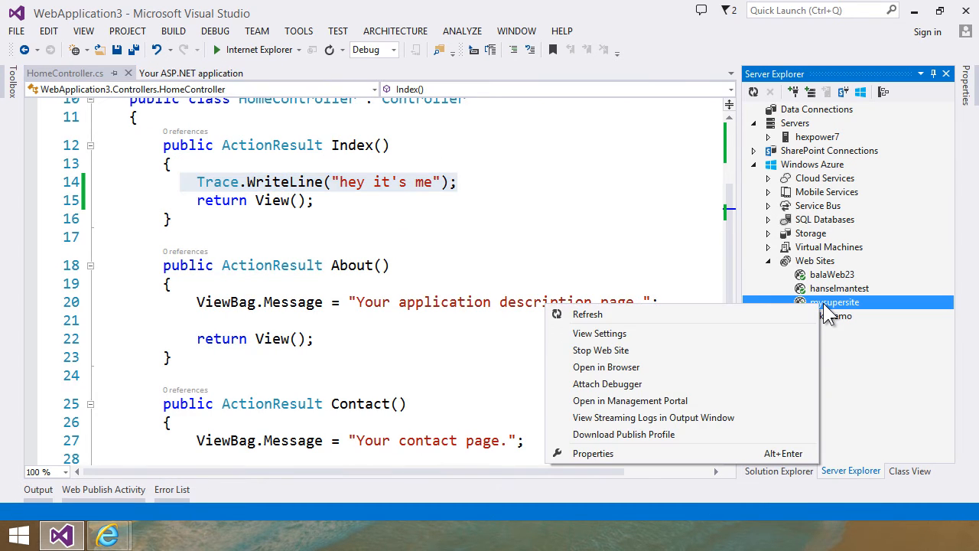
click(651, 416)
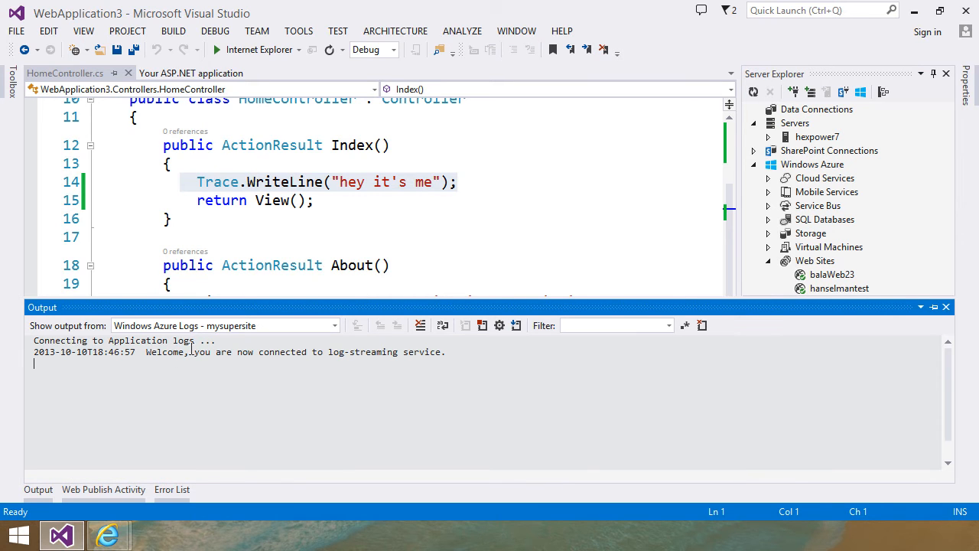
mouse_move(107, 536)
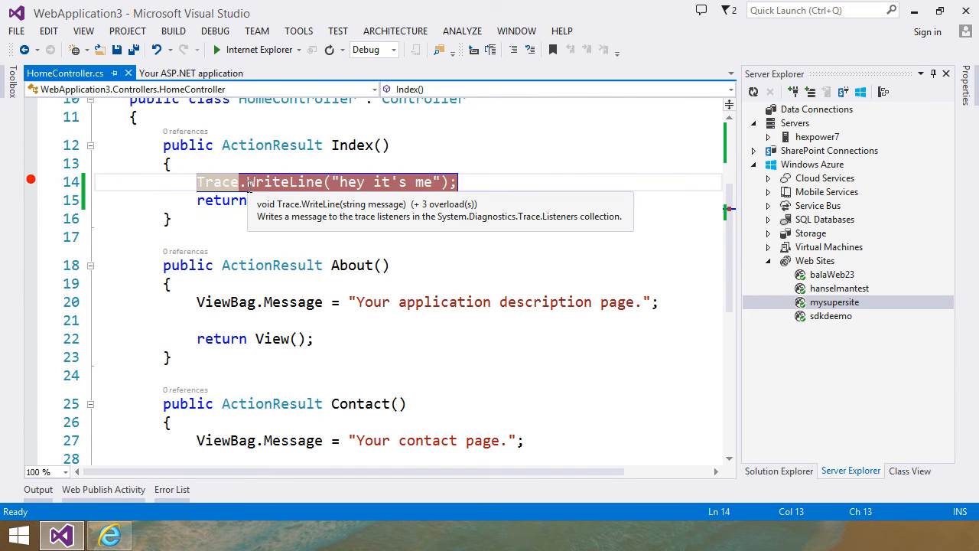
mouse_move(795, 298)
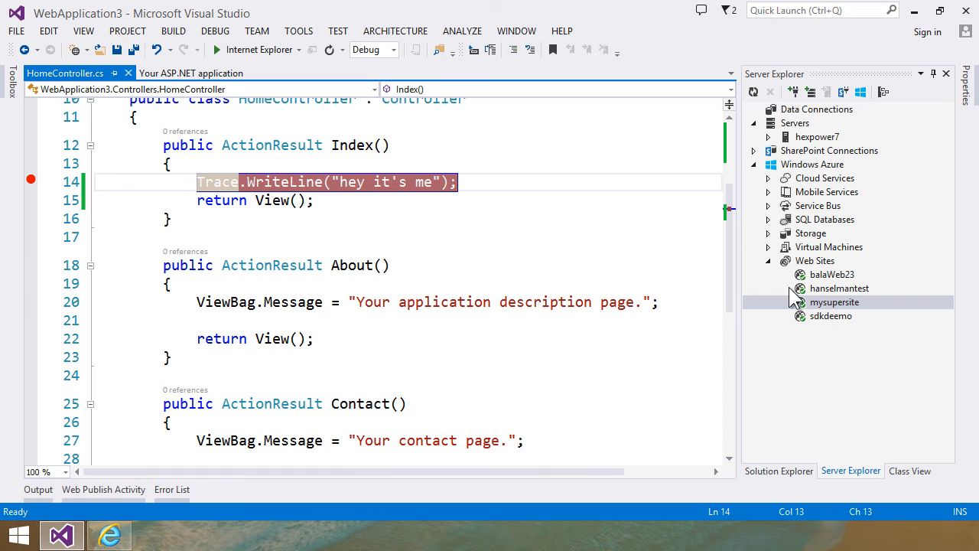
Attach the debugger to the live mysupersite so it pauses at the Trace.WriteLine breakpoint.
right_click(835, 302)
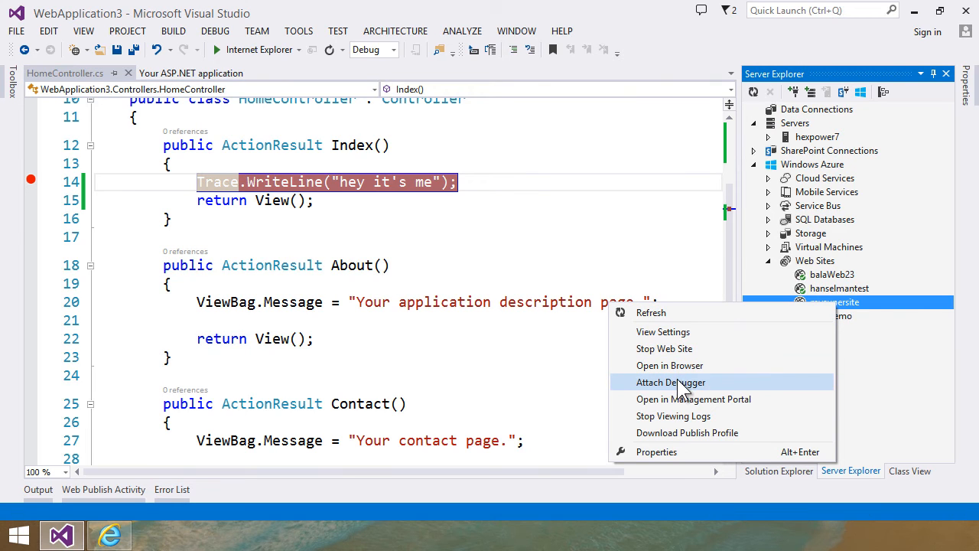
click(670, 382)
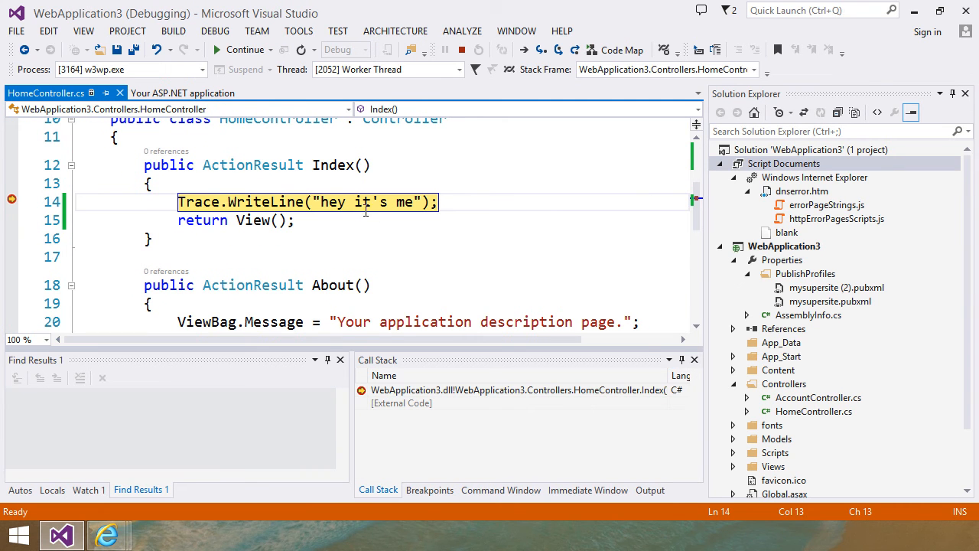
Show the Locals for the HomeController instance and the Stack Frame list at Index line 14.
double_click(198, 202)
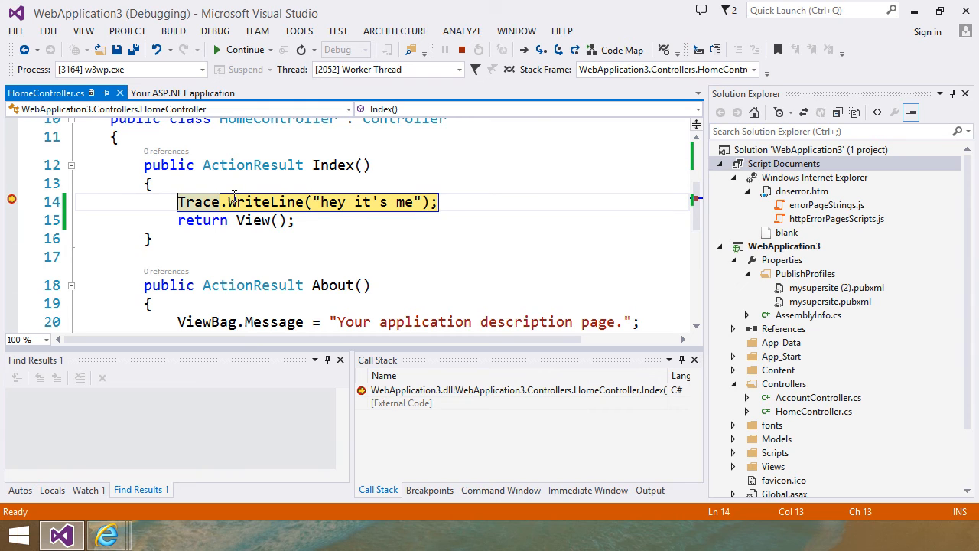
mouse_move(413, 421)
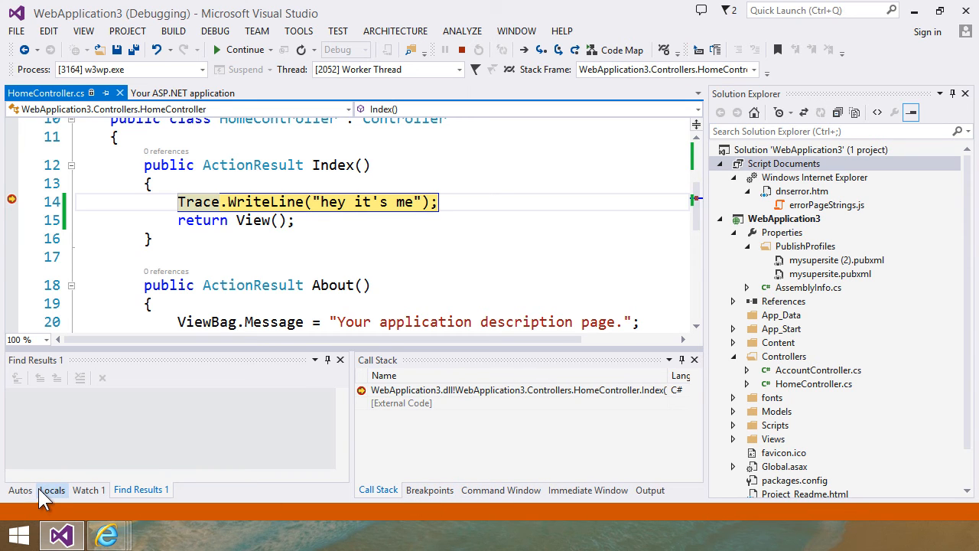
click(52, 490)
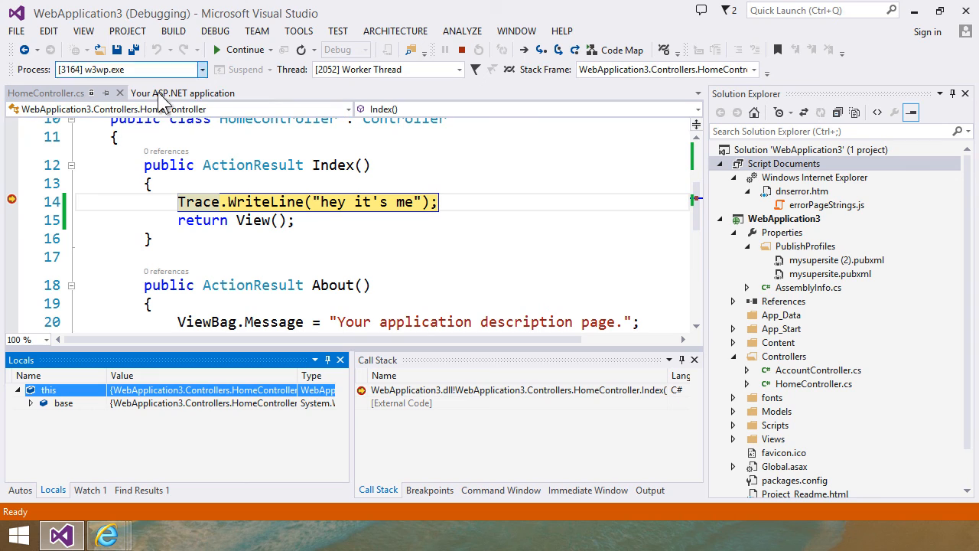
mouse_move(350, 75)
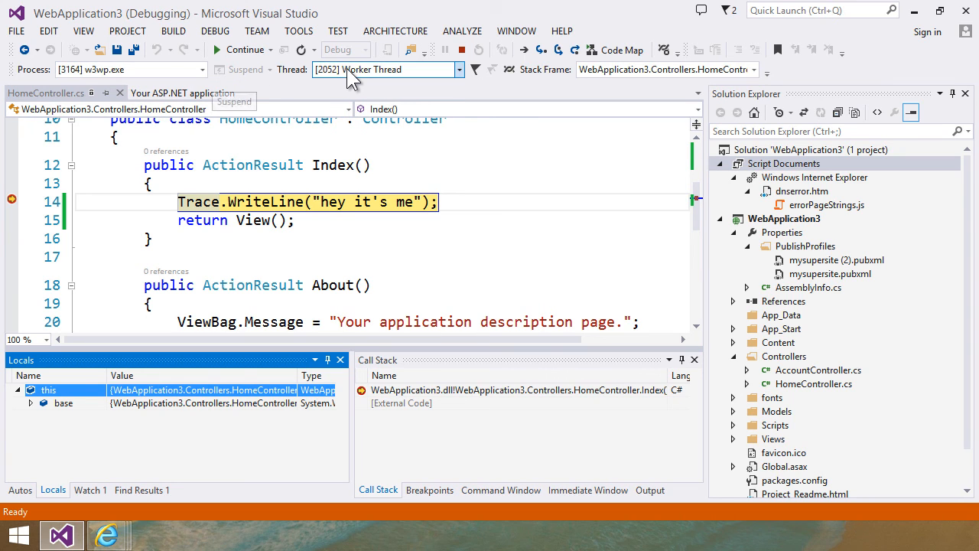
mouse_move(717, 73)
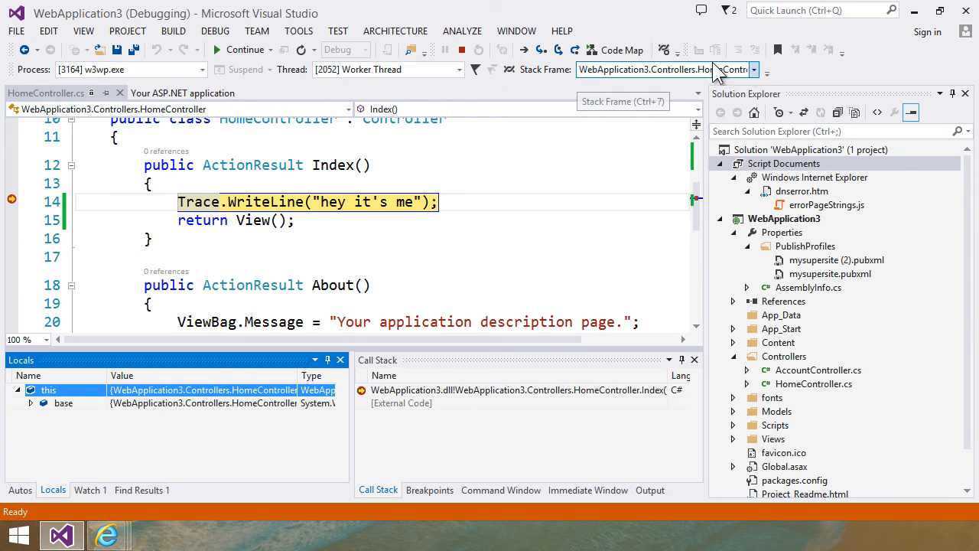
click(753, 71)
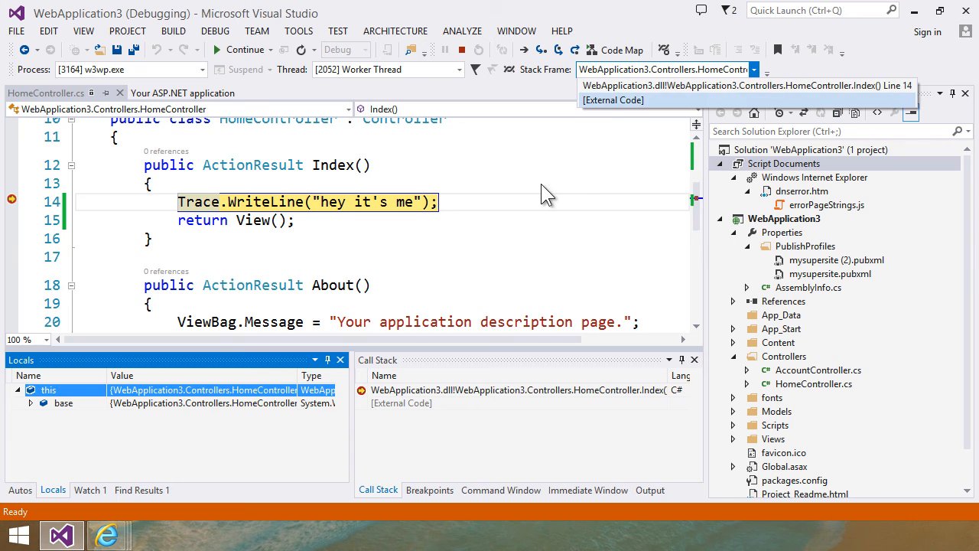